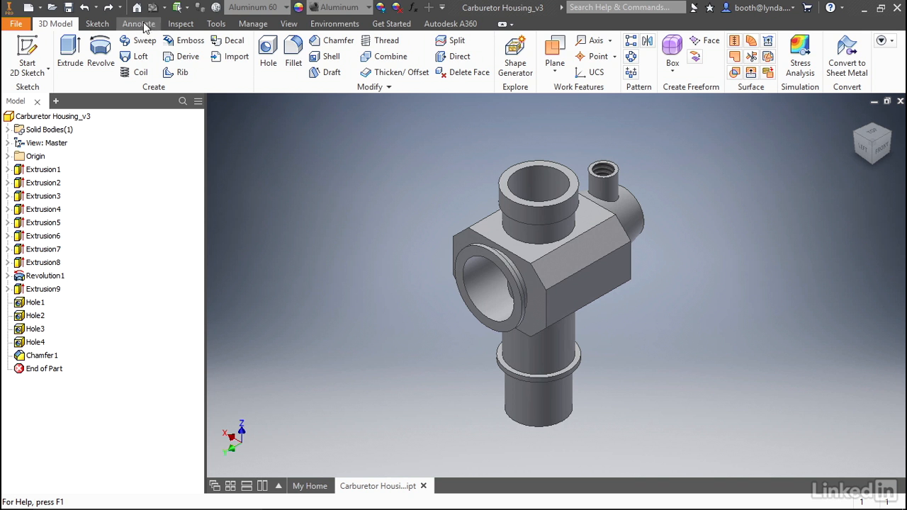
Step: Switch the ribbon to Annotate to show the 3D annotation tools
{"action": "left_click", "coordinate": [139, 23]}
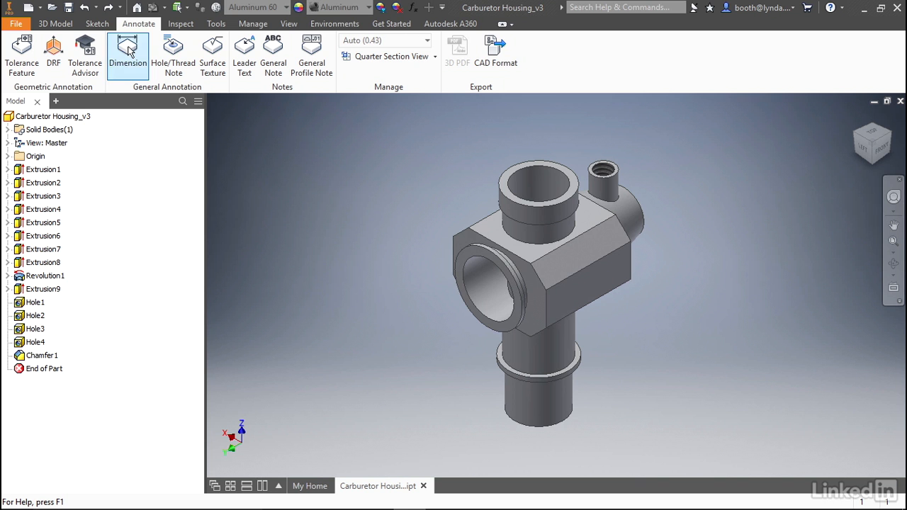
Step: Place a .27 linear dimension on the boss height at the right of the hexagonal body
{"action": "left_click", "coordinate": [128, 55]}
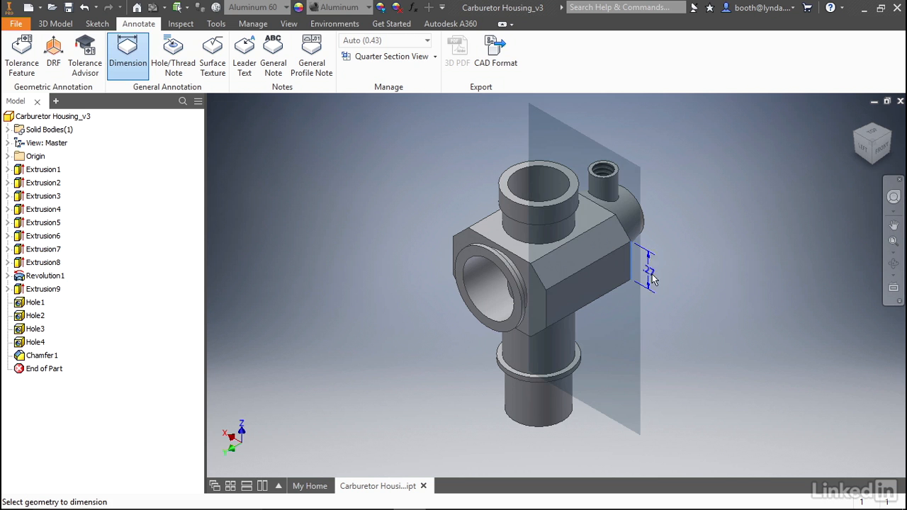
{"action": "mouse_move", "coordinate": [651, 276]}
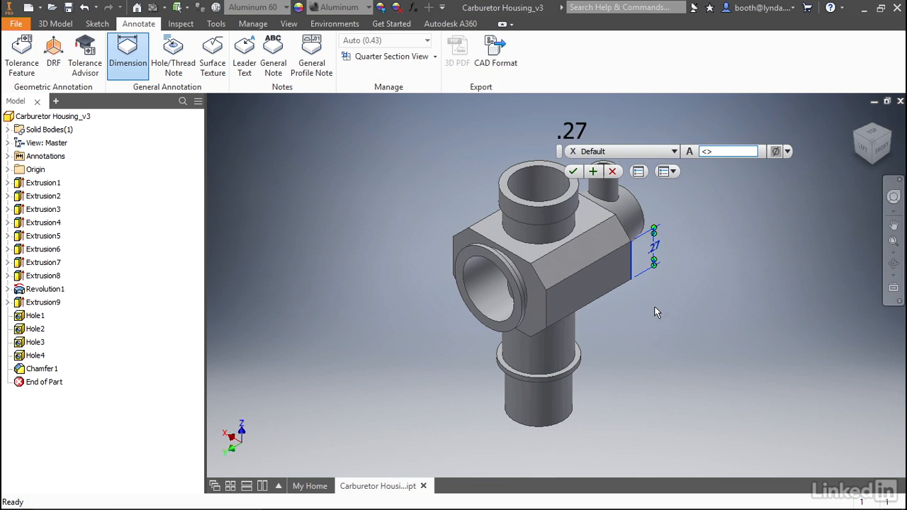
{"action": "left_click", "coordinate": [729, 150]}
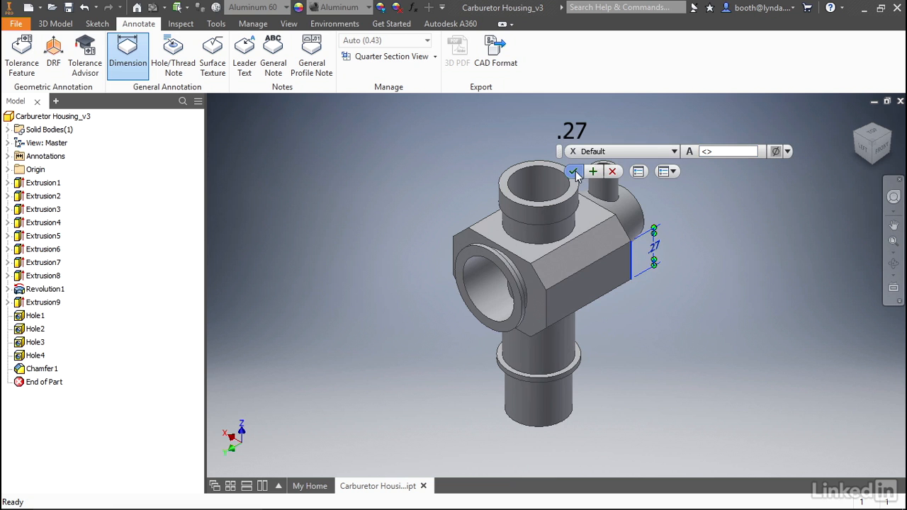
{"action": "left_click", "coordinate": [574, 172]}
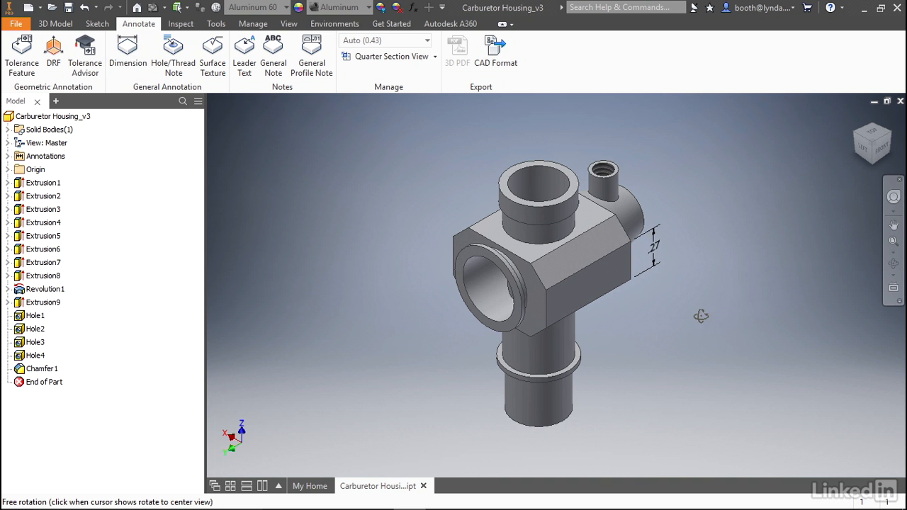
{"action": "left_click_drag", "start_coordinate": [701, 314], "coordinate": [705, 313]}
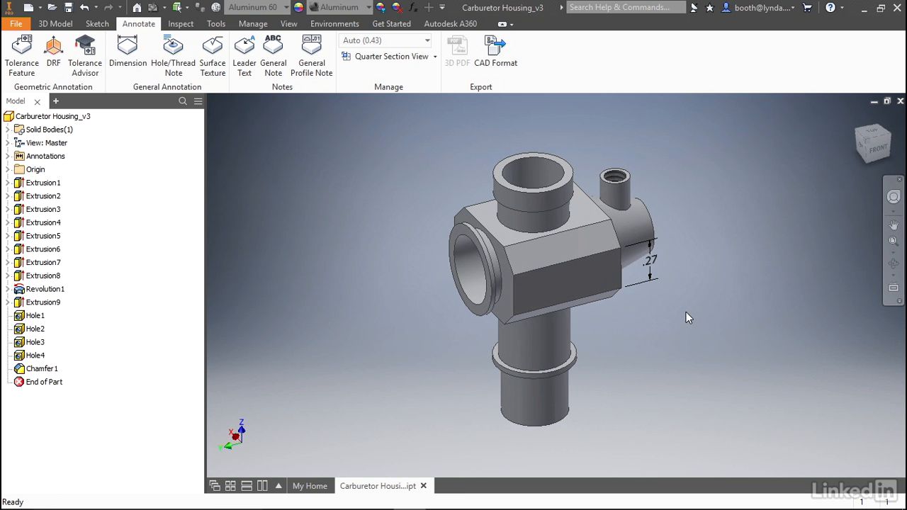
{"action": "left_click", "coordinate": [128, 56]}
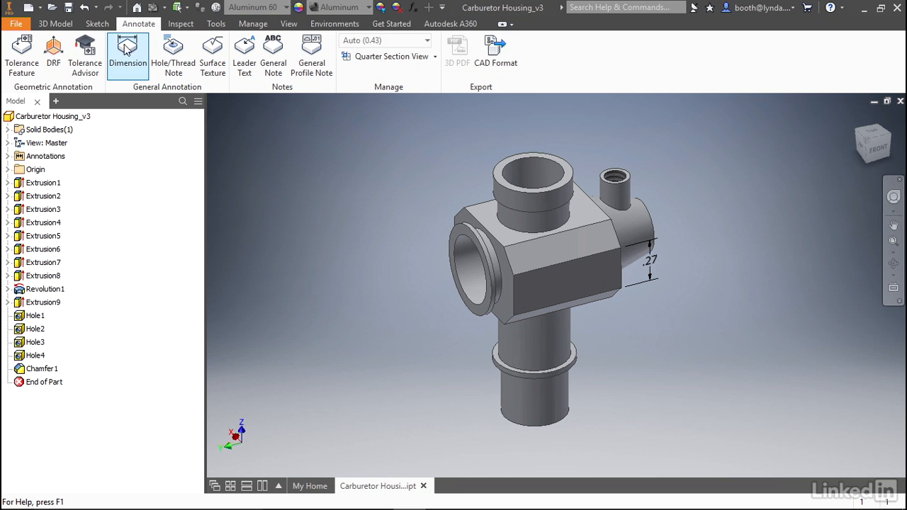
Step: Place a .52 linear dimension outside the .27 one, listed as Linear Dimension 2
{"action": "left_click", "coordinate": [127, 55]}
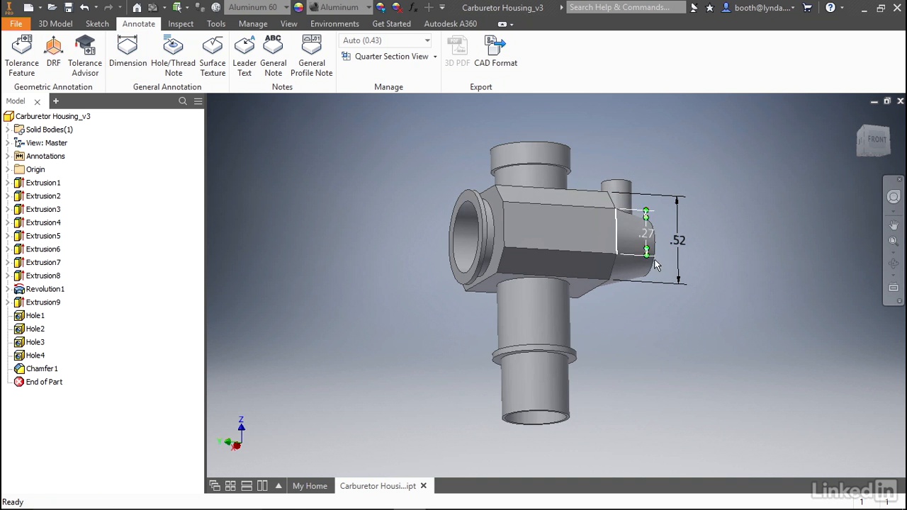
{"action": "left_click_drag", "start_coordinate": [652, 267], "coordinate": [686, 329]}
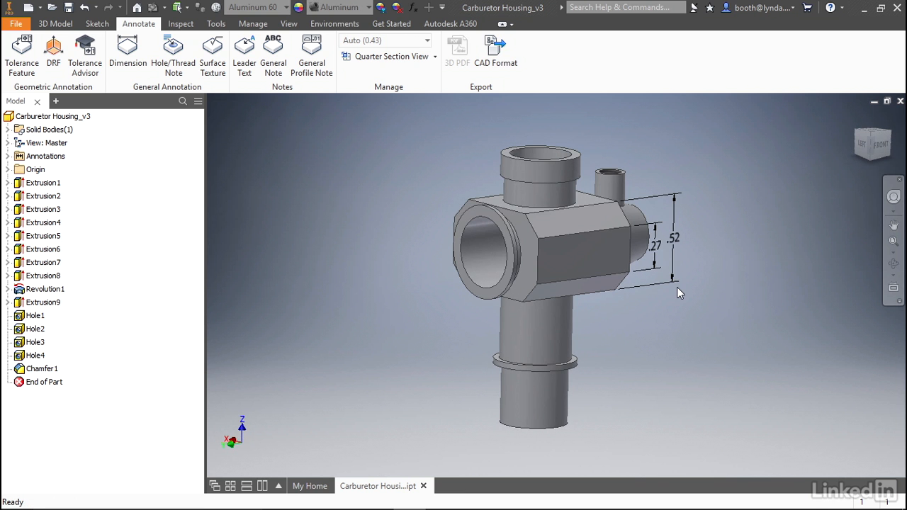
{"action": "mouse_move", "coordinate": [598, 311]}
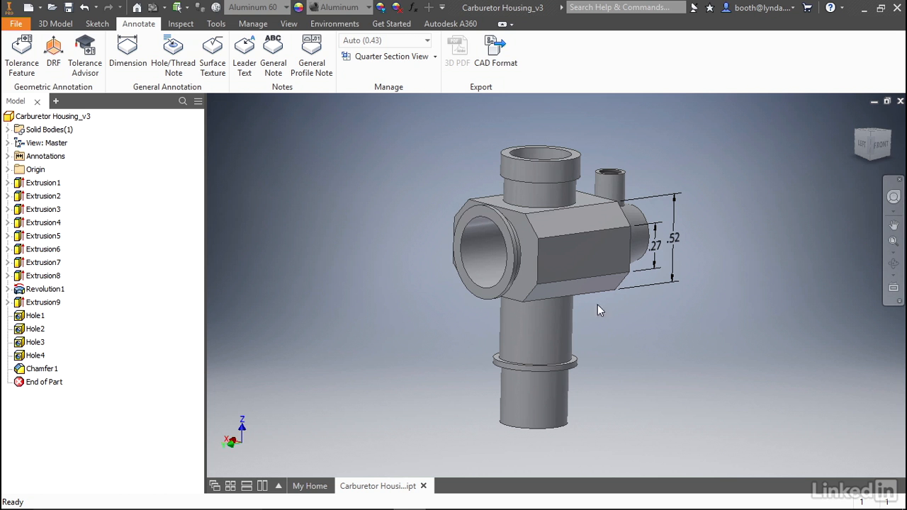
{"action": "left_click", "coordinate": [45, 156]}
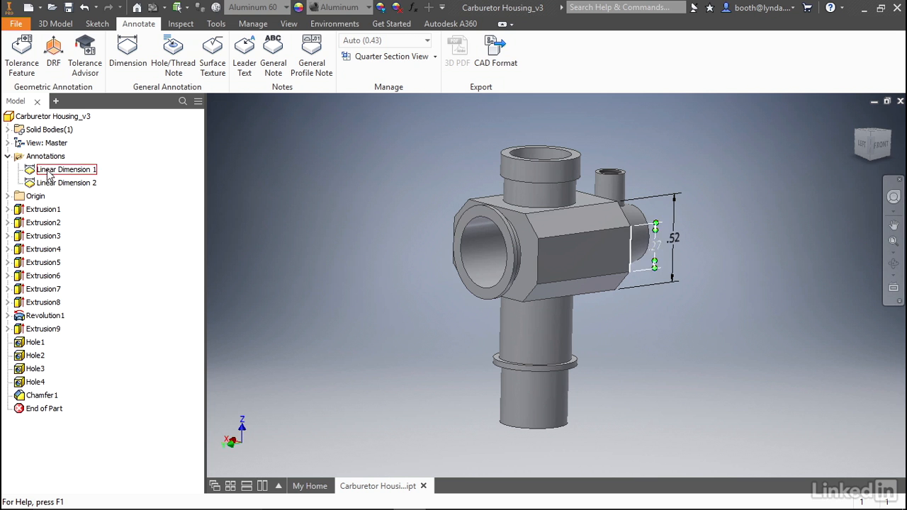
{"action": "left_click", "coordinate": [45, 156]}
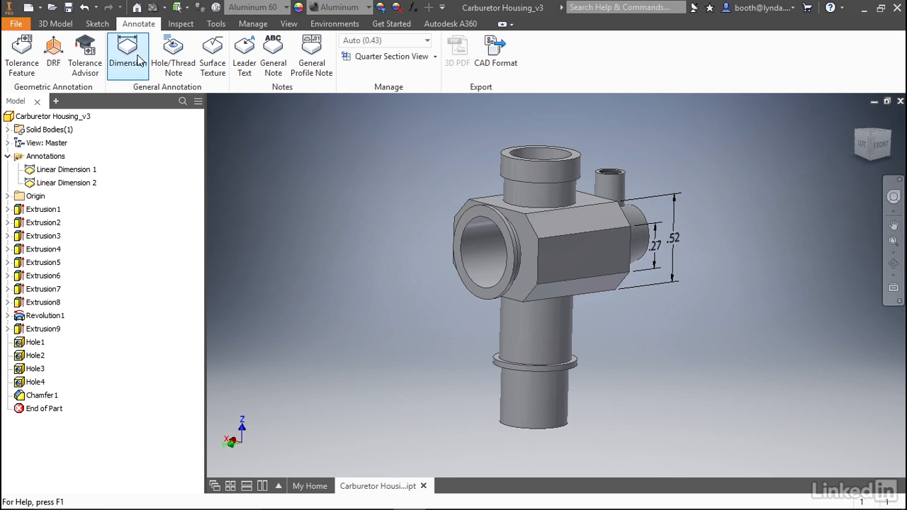
Step: Place a 45° angular dimension between two faces on the housing's top
{"action": "left_click", "coordinate": [128, 54]}
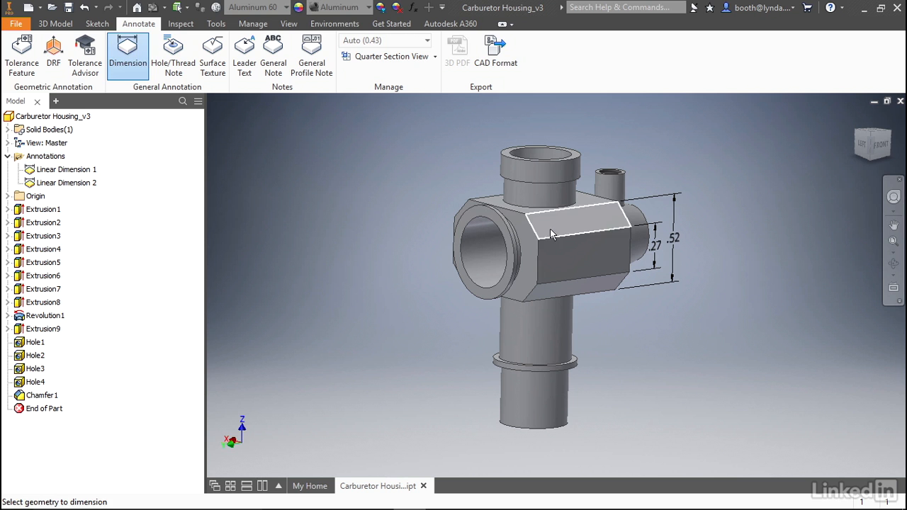
{"action": "mouse_move", "coordinate": [542, 241]}
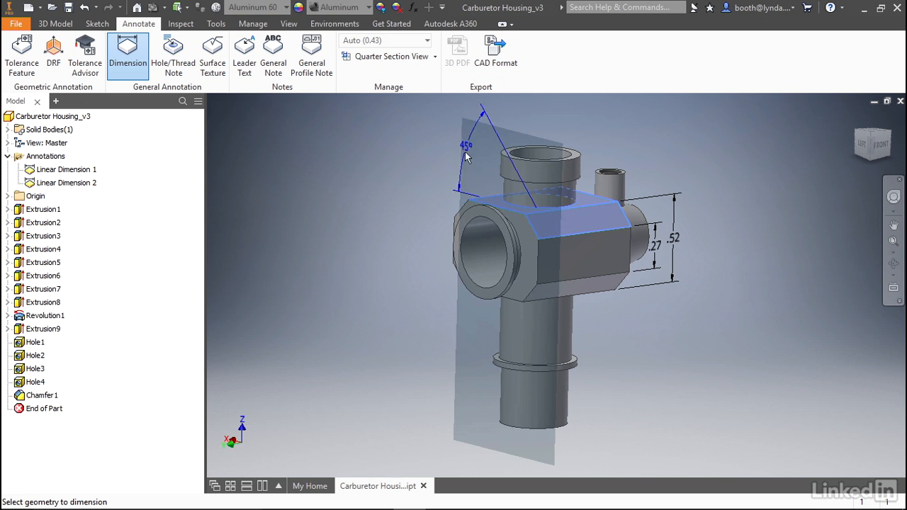
{"action": "left_click_drag", "start_coordinate": [466, 149], "coordinate": [596, 267]}
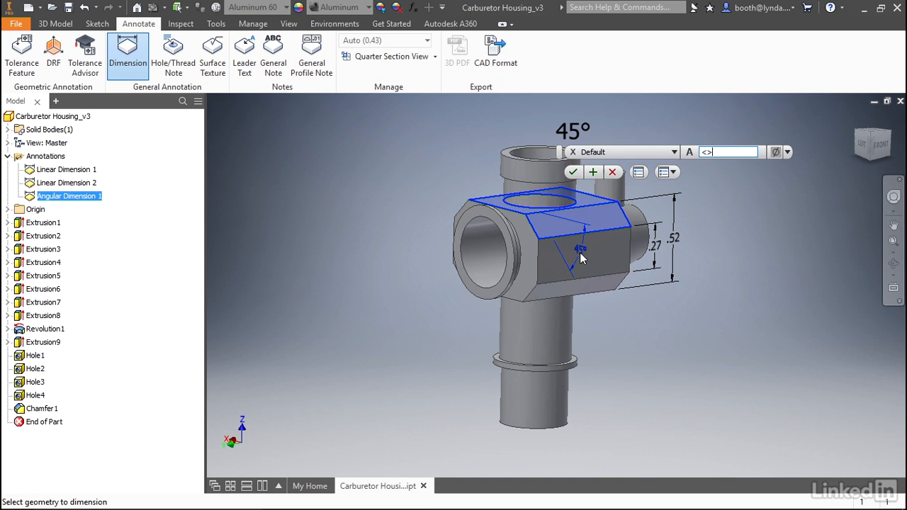
{"action": "left_click", "coordinate": [573, 171]}
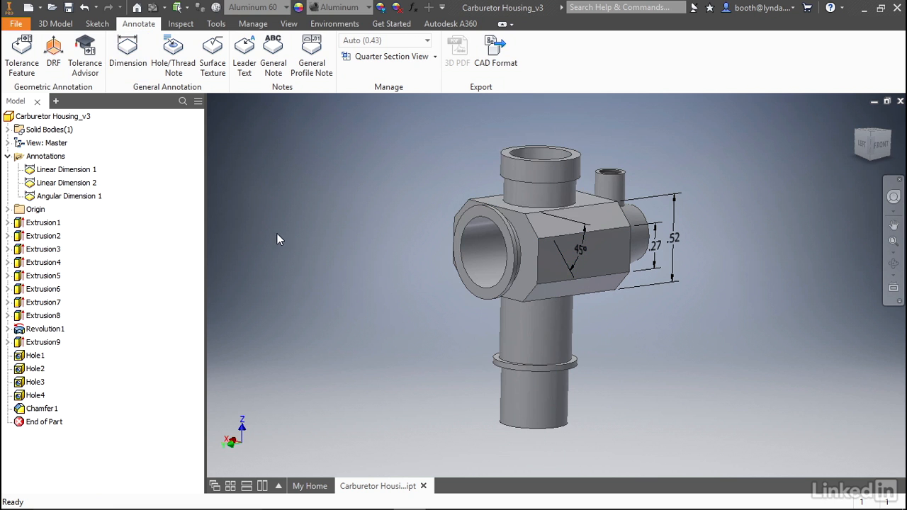
{"action": "left_click", "coordinate": [69, 196]}
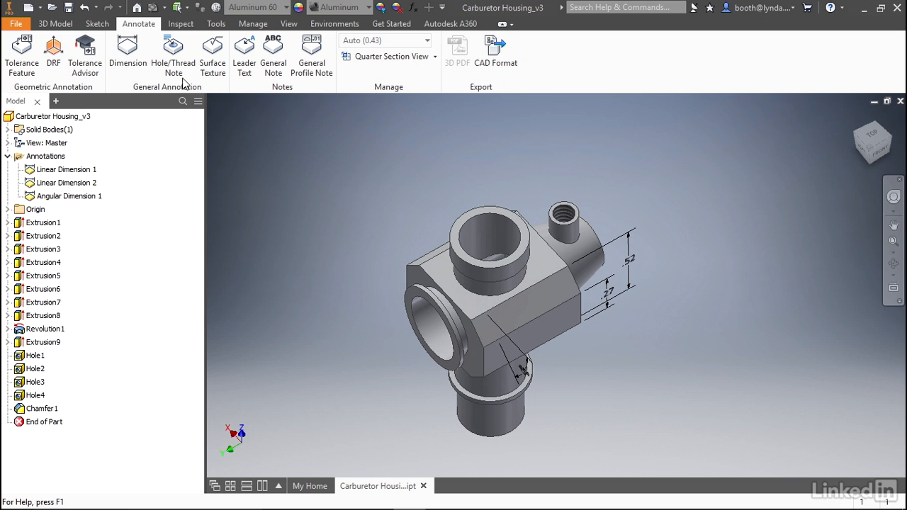
Step: Attach an 8-32 UNC-2B thread note to the small tapped hole on top
{"action": "left_click", "coordinate": [173, 55]}
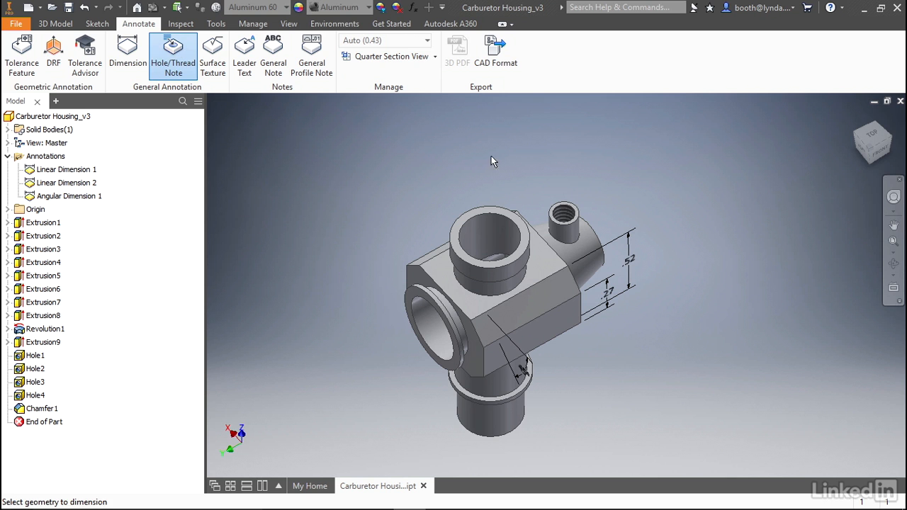
{"action": "left_click", "coordinate": [564, 213]}
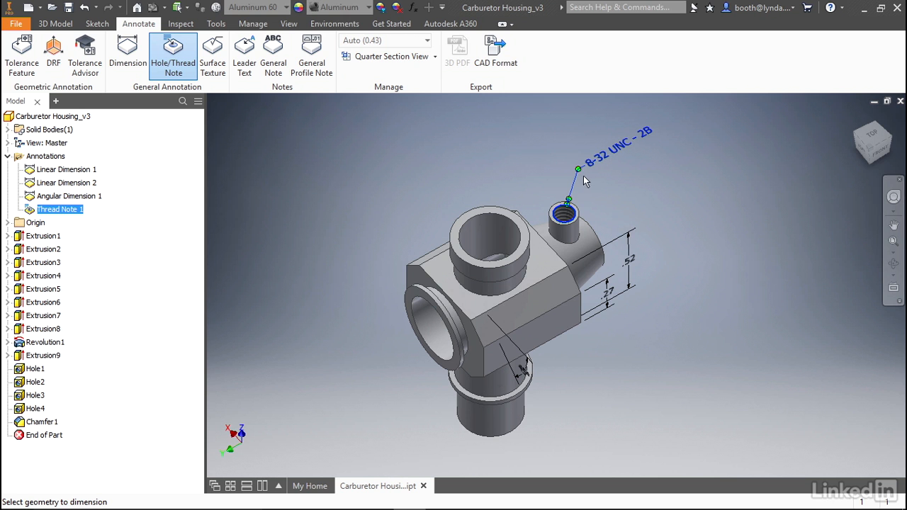
{"action": "mouse_move", "coordinate": [629, 239]}
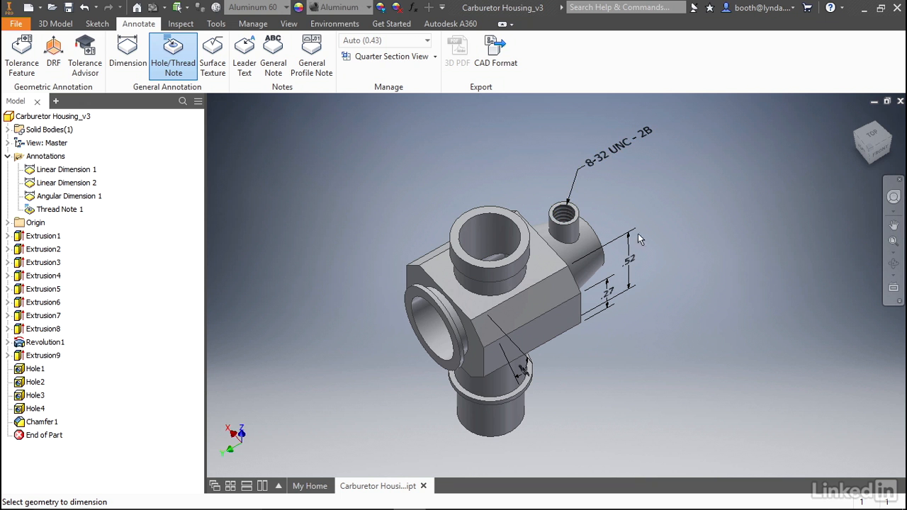
{"action": "mouse_move", "coordinate": [650, 301]}
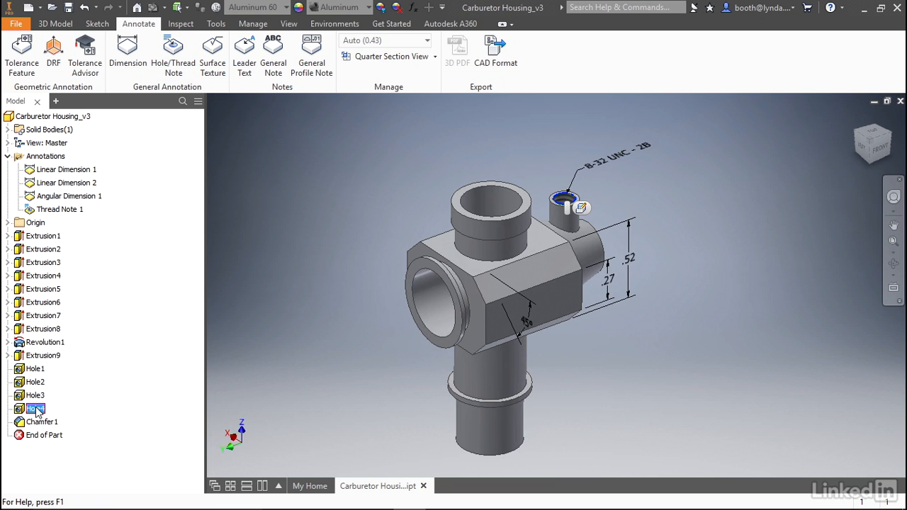
{"action": "left_click", "coordinate": [34, 394]}
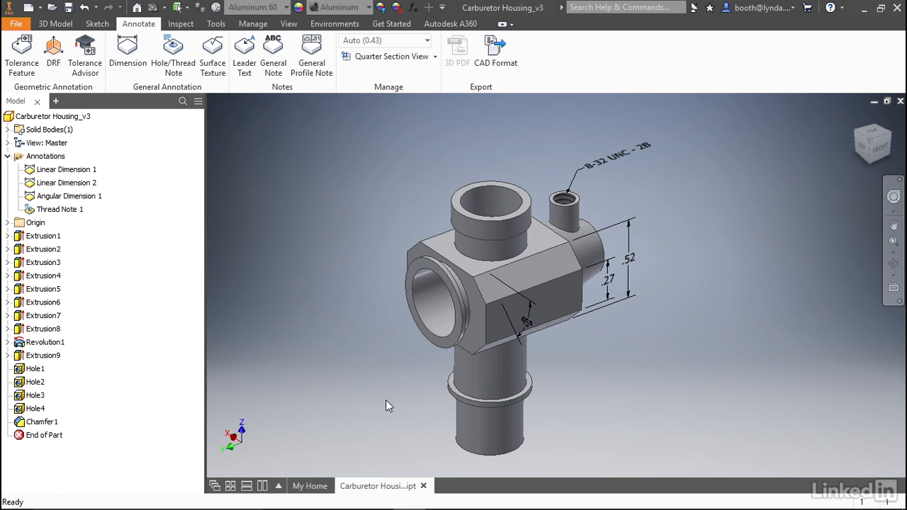
{"action": "mouse_move", "coordinate": [363, 391]}
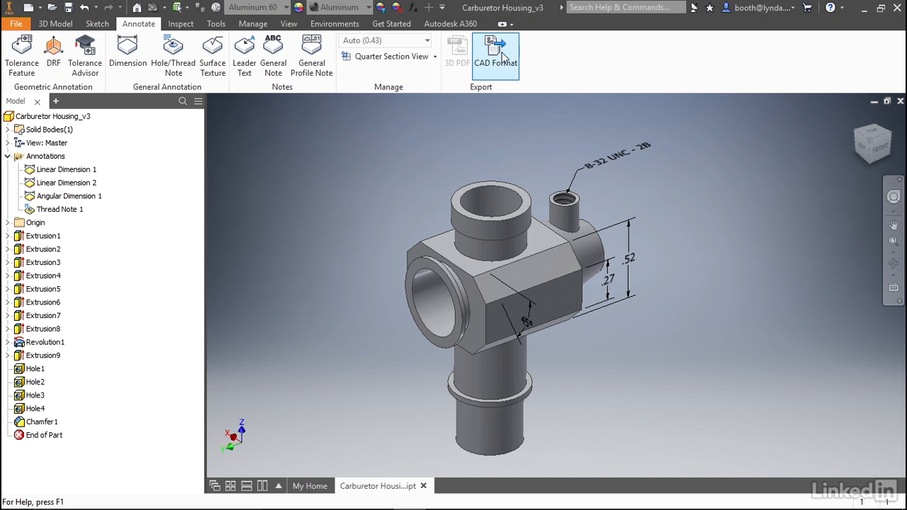
Step: Start a CAD Format export as STEP named Carburetor Housing_v3.stp
{"action": "left_click", "coordinate": [496, 55]}
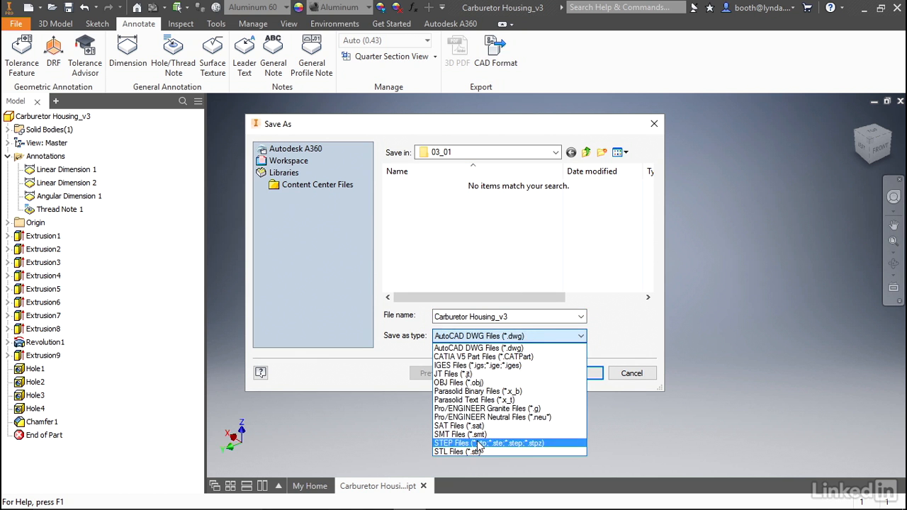
{"action": "left_click", "coordinate": [488, 442]}
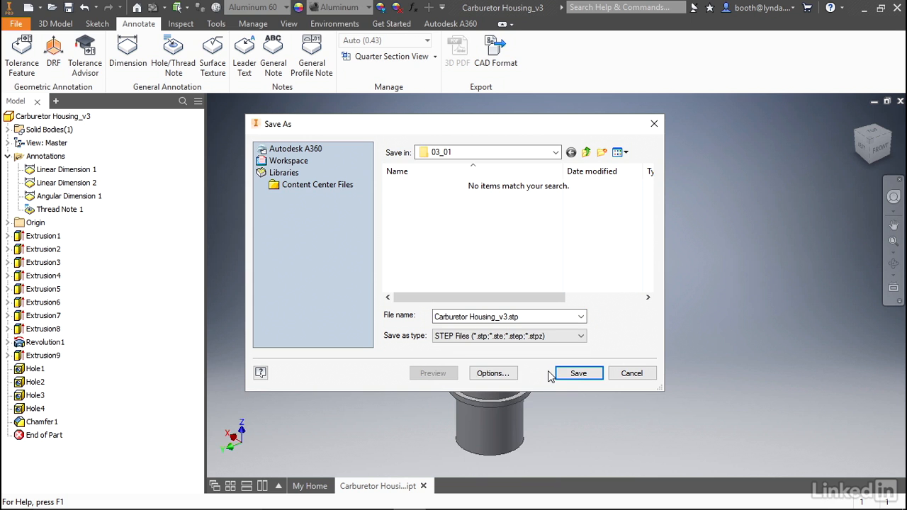
{"action": "mouse_move", "coordinate": [493, 374]}
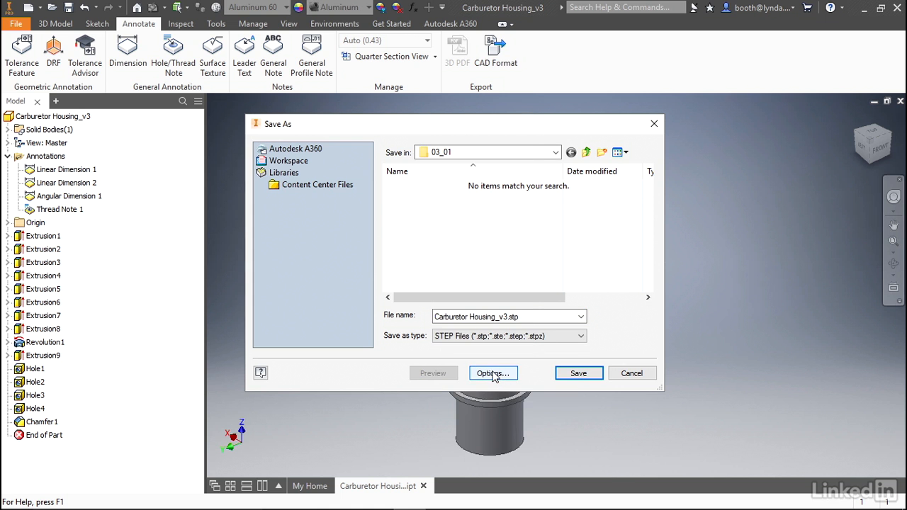
Step: Set the STEP application protocol to 242 - Managed Model Based 3D Engineering
{"action": "left_click", "coordinate": [493, 374]}
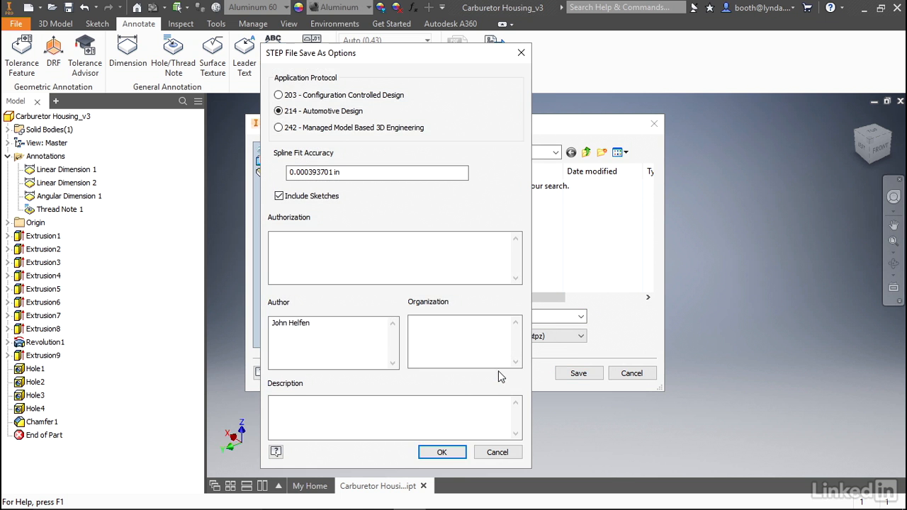
{"action": "mouse_move", "coordinate": [447, 204]}
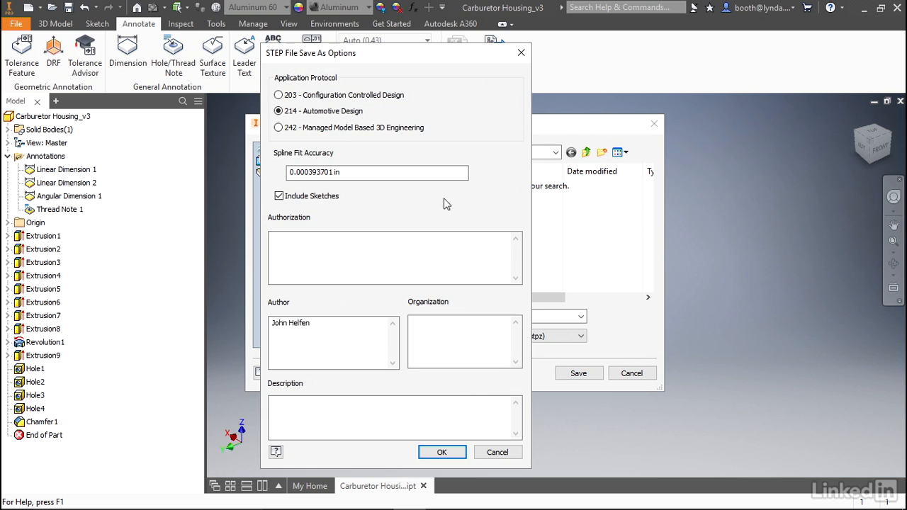
{"action": "mouse_move", "coordinate": [499, 161]}
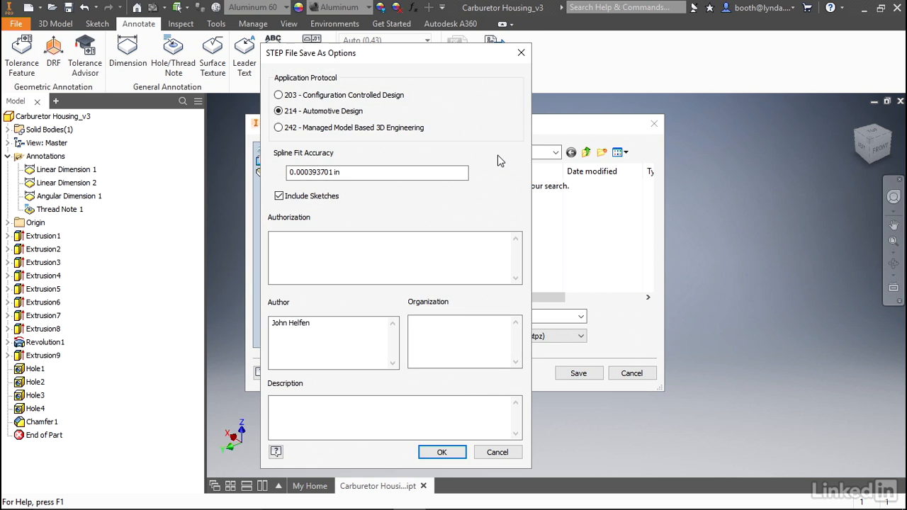
{"action": "mouse_move", "coordinate": [471, 157]}
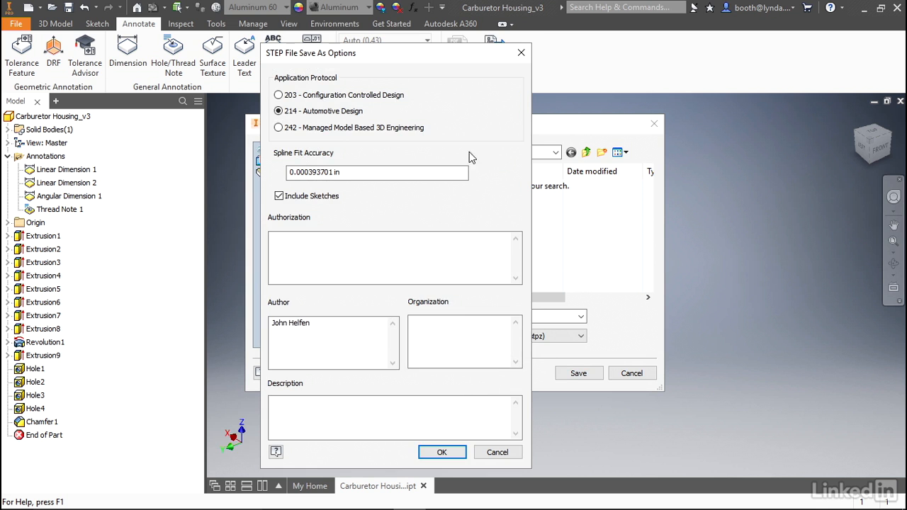
{"action": "left_click", "coordinate": [278, 127]}
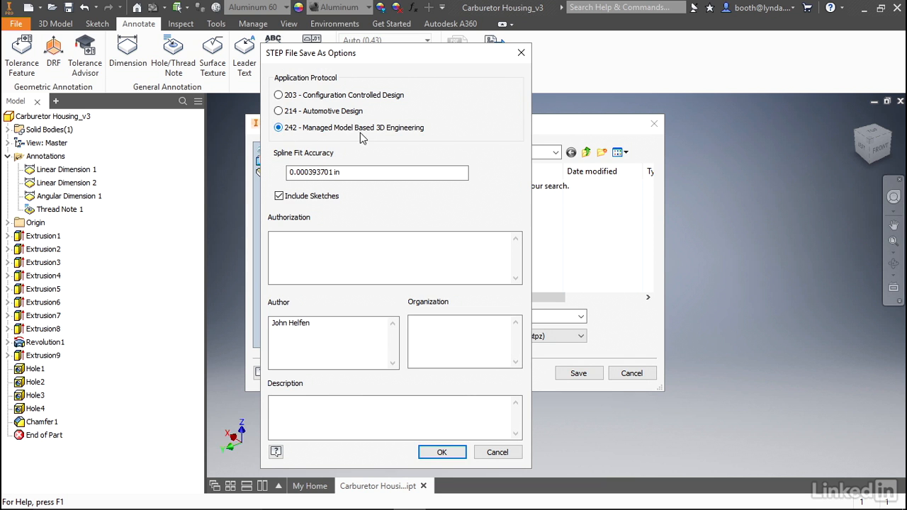
{"action": "mouse_move", "coordinate": [417, 153]}
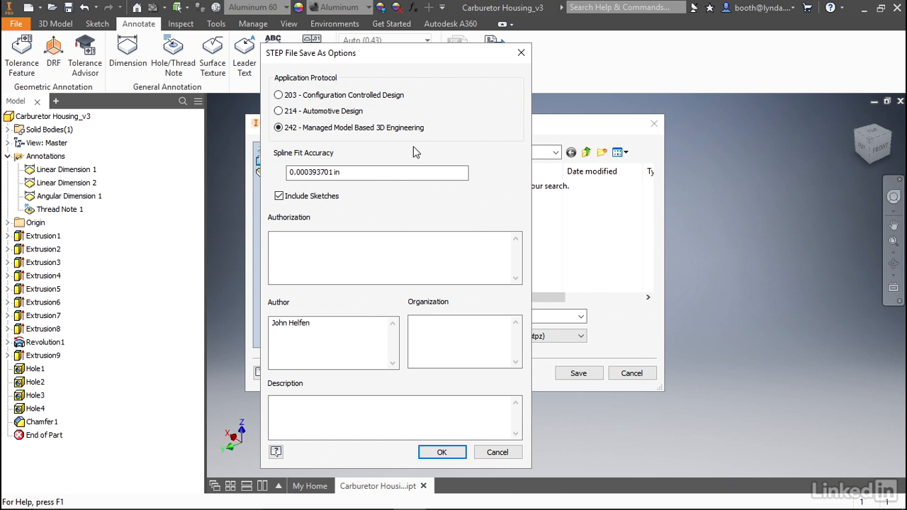
{"action": "mouse_move", "coordinate": [366, 147]}
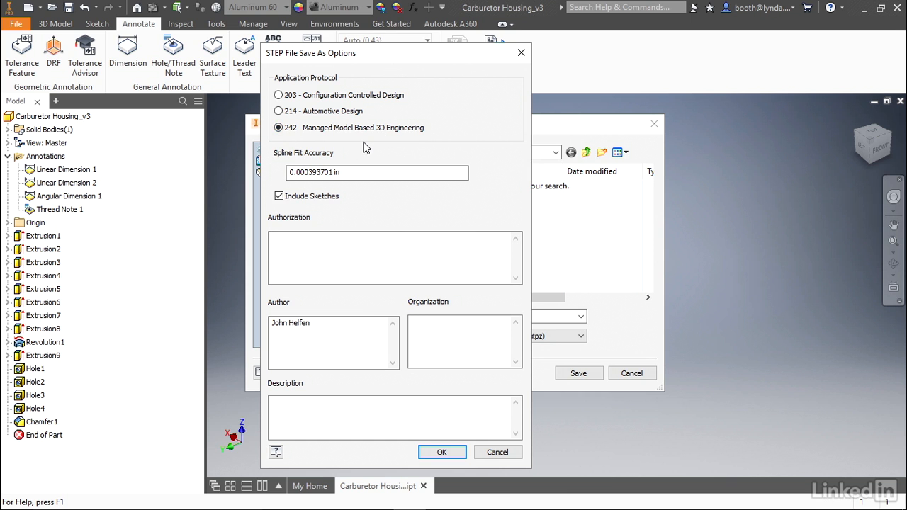